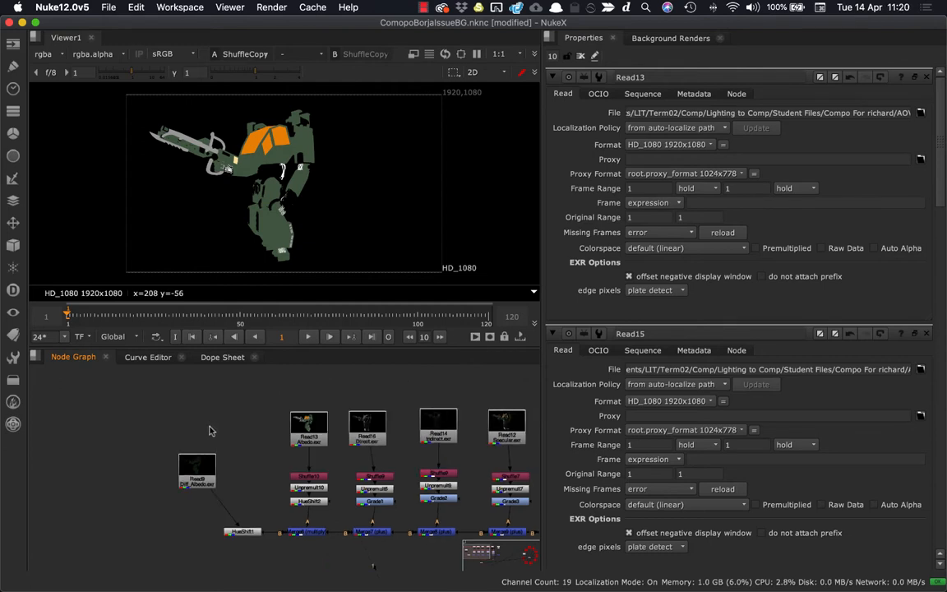
{"action": "mouse_move", "coordinate": [224, 421]}
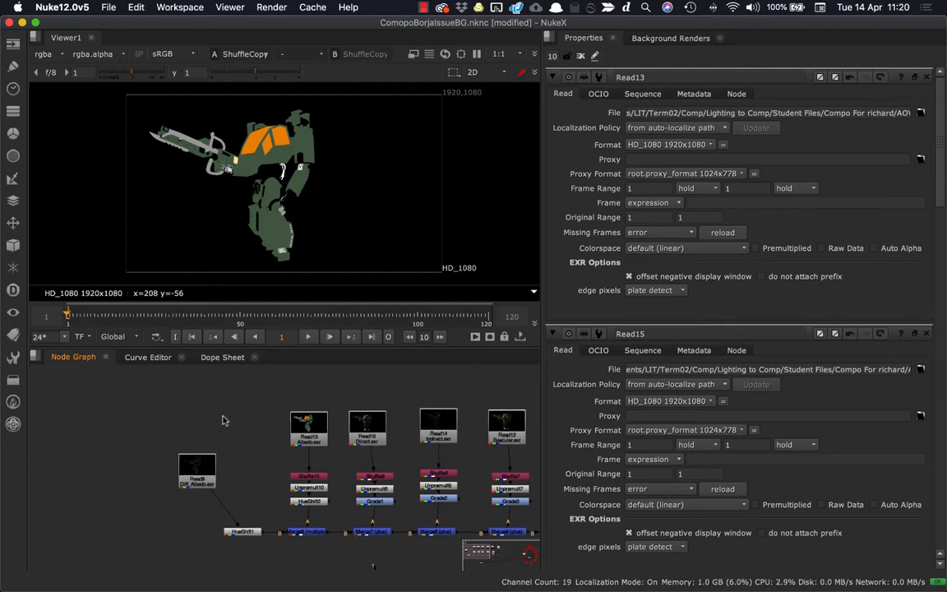
{"action": "mouse_move", "coordinate": [320, 405]}
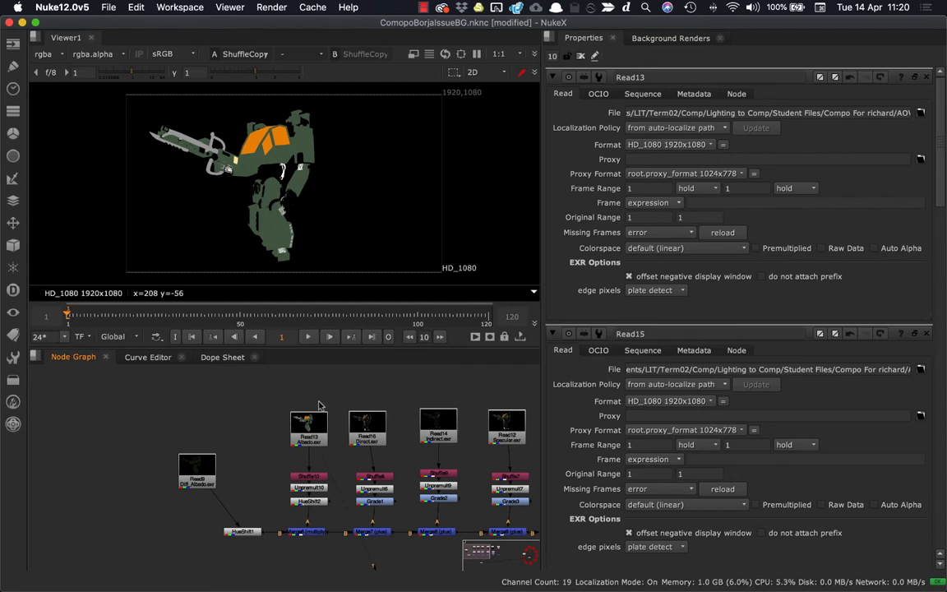
{"action": "mouse_move", "coordinate": [342, 449]}
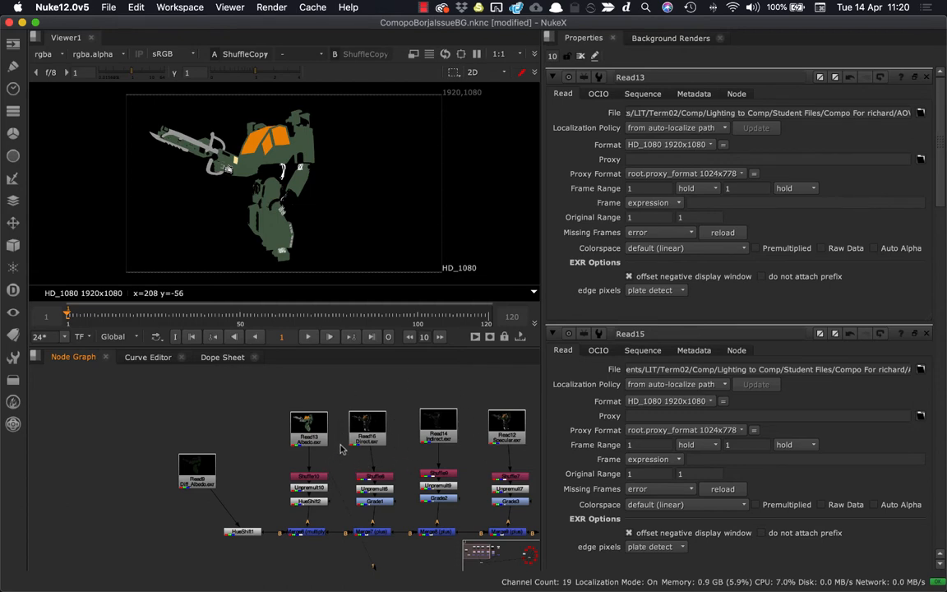
{"action": "mouse_move", "coordinate": [276, 461]}
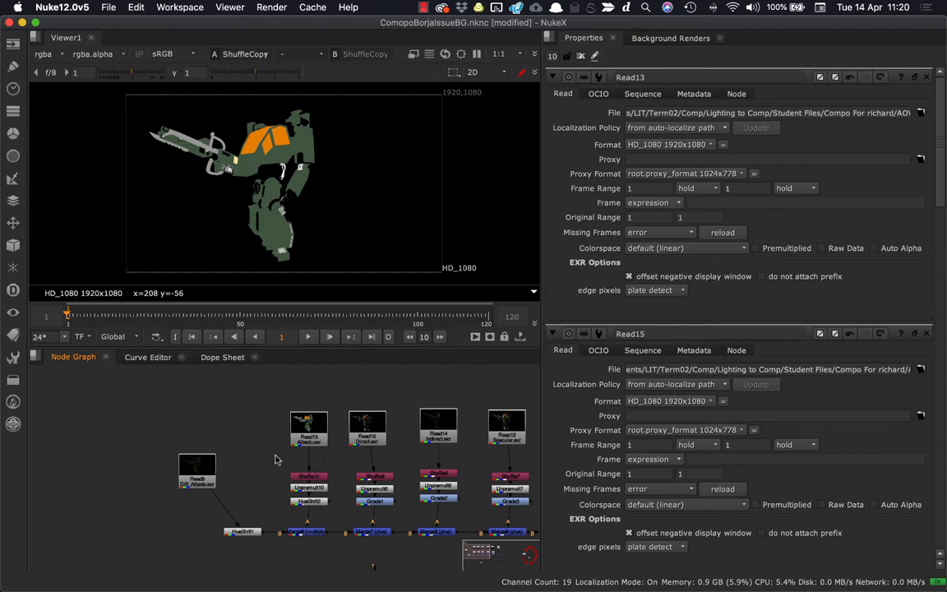
{"action": "mouse_move", "coordinate": [194, 421]}
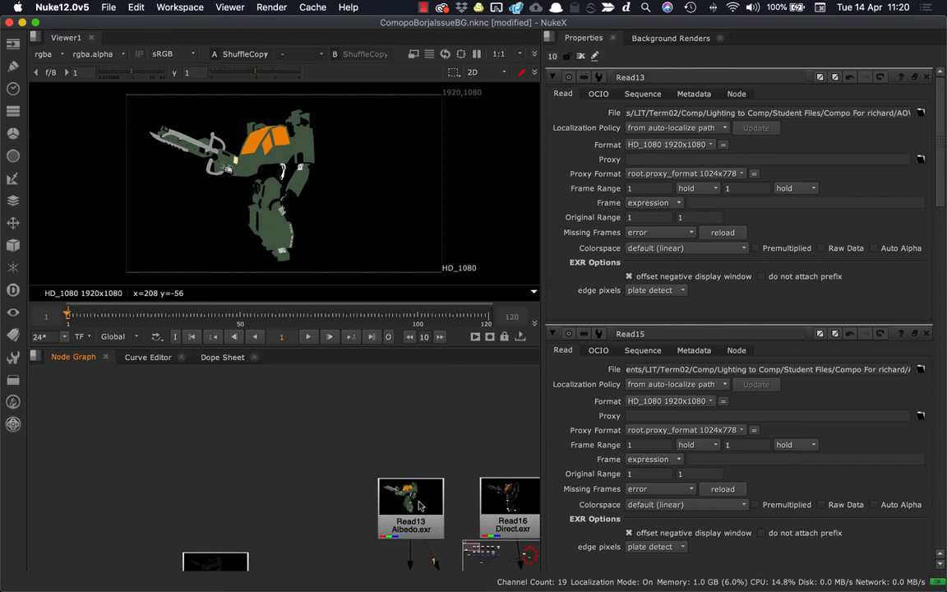
- Move the Albedo.exr read node up and left, away from the other passes
{"action": "left_click_drag", "start_coordinate": [411, 506], "coordinate": [319, 407]}
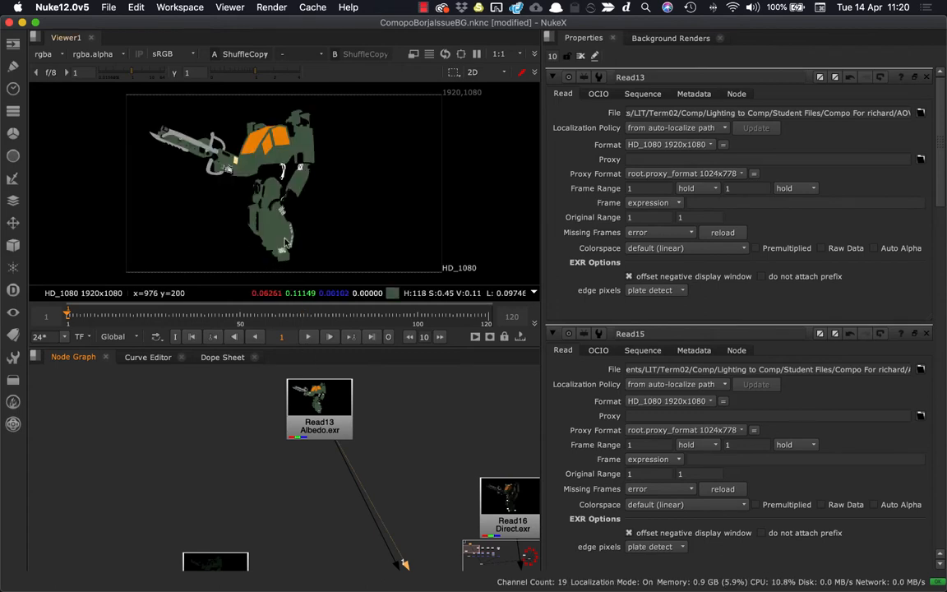
{"action": "mouse_move", "coordinate": [274, 243]}
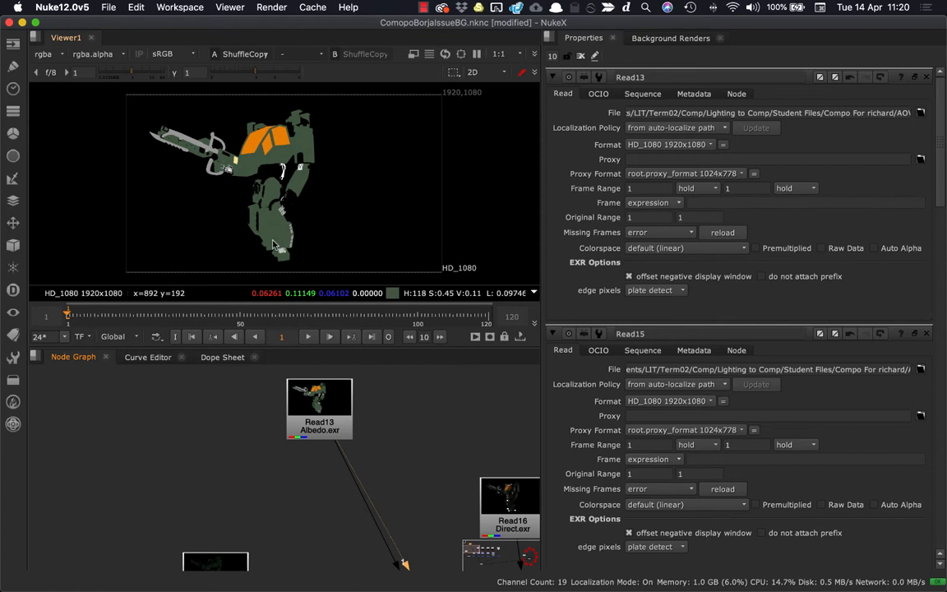
{"action": "mouse_move", "coordinate": [277, 243]}
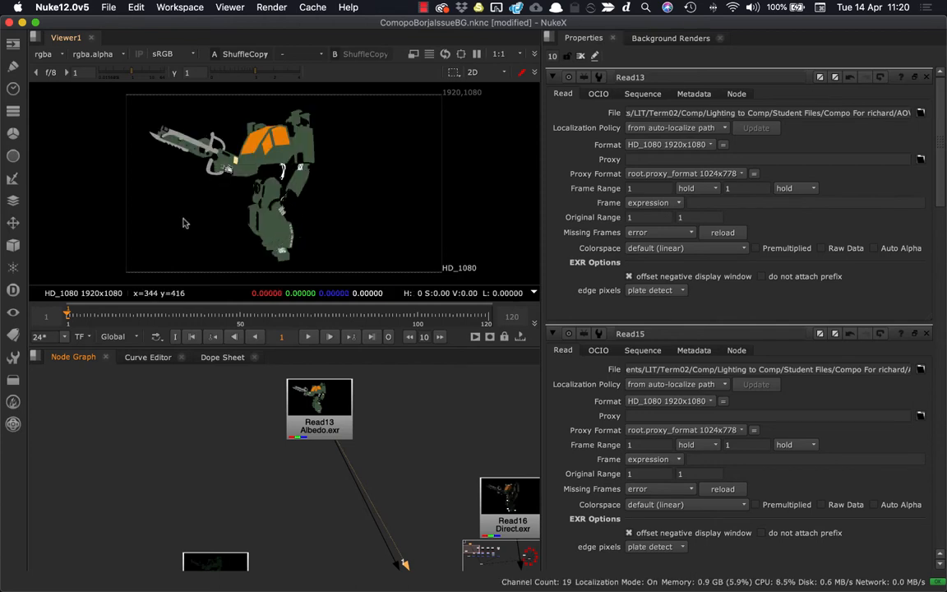
{"action": "mouse_move", "coordinate": [209, 263]}
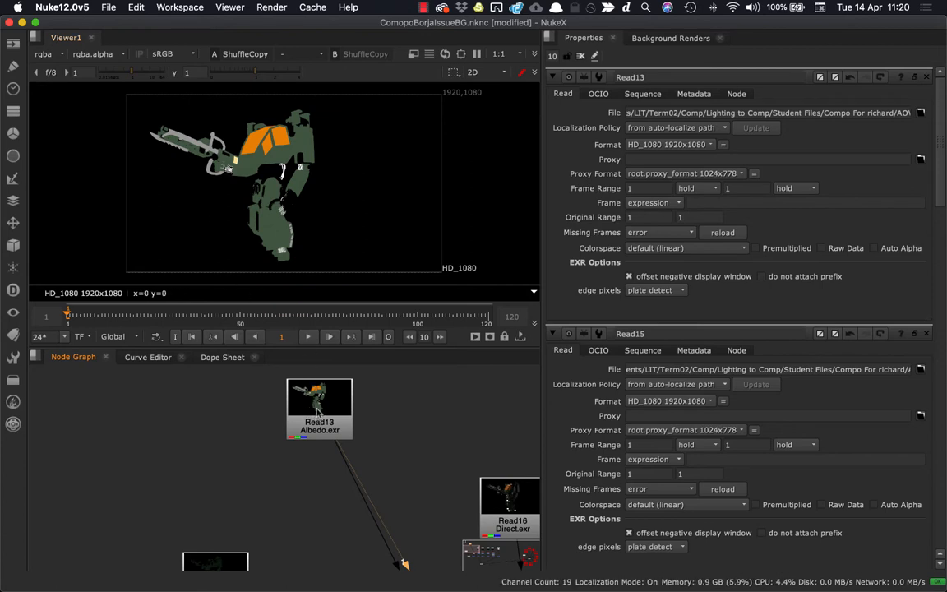
- Bring in a new Read node loading Beauty.exr from the AOVs folder beside the albedo read
{"action": "left_click_drag", "start_coordinate": [319, 407], "coordinate": [355, 408]}
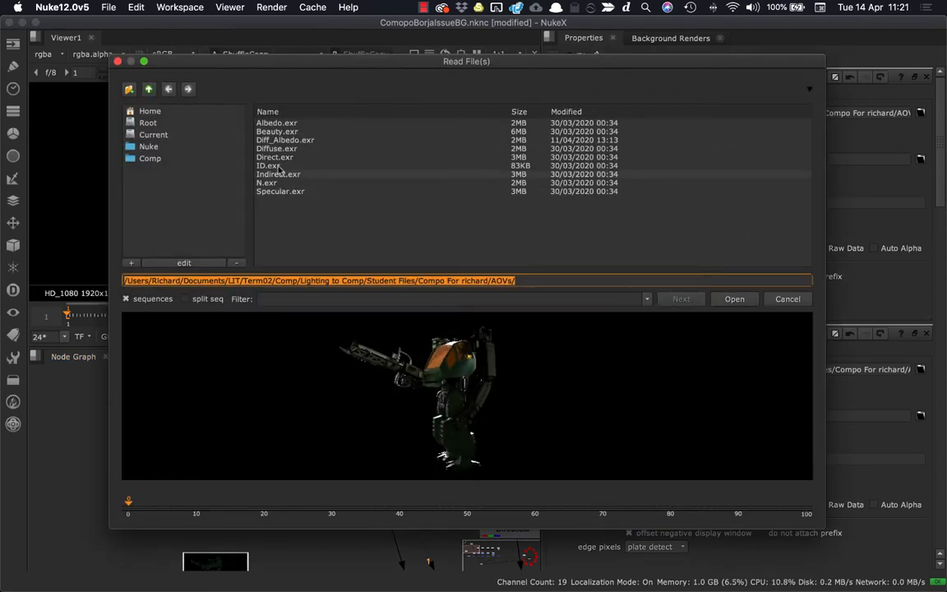
{"action": "left_click", "coordinate": [277, 132]}
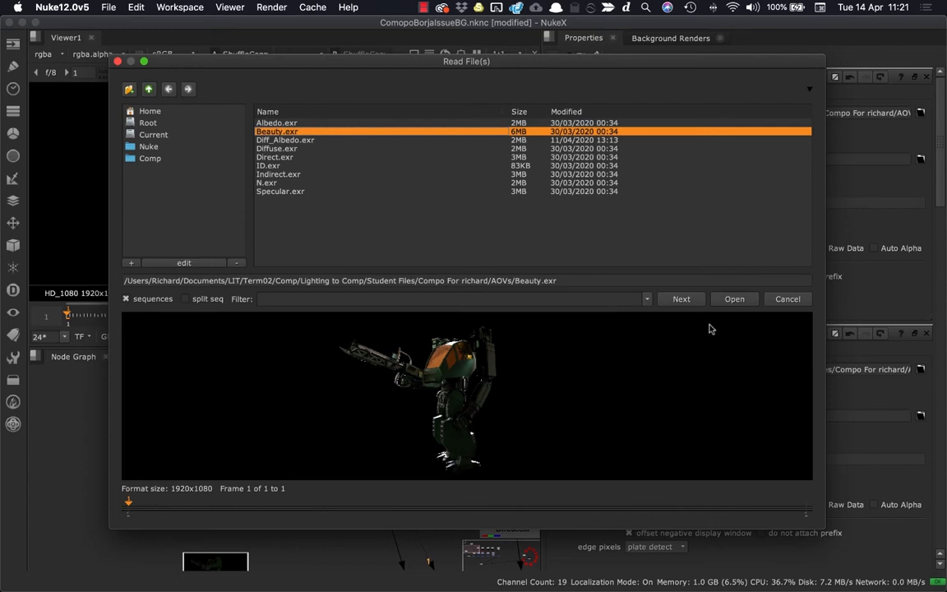
{"action": "left_click", "coordinate": [734, 299]}
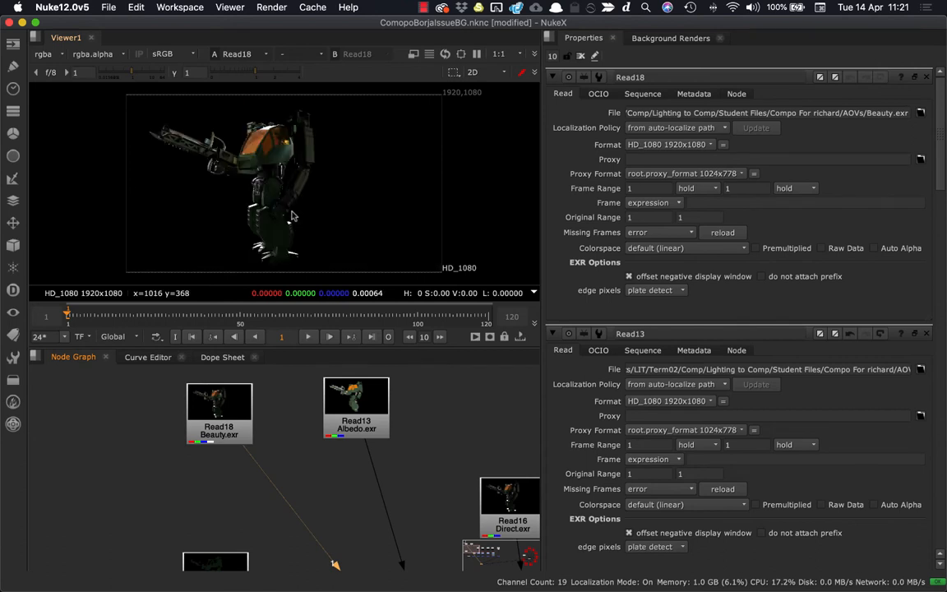
{"action": "mouse_move", "coordinate": [270, 263]}
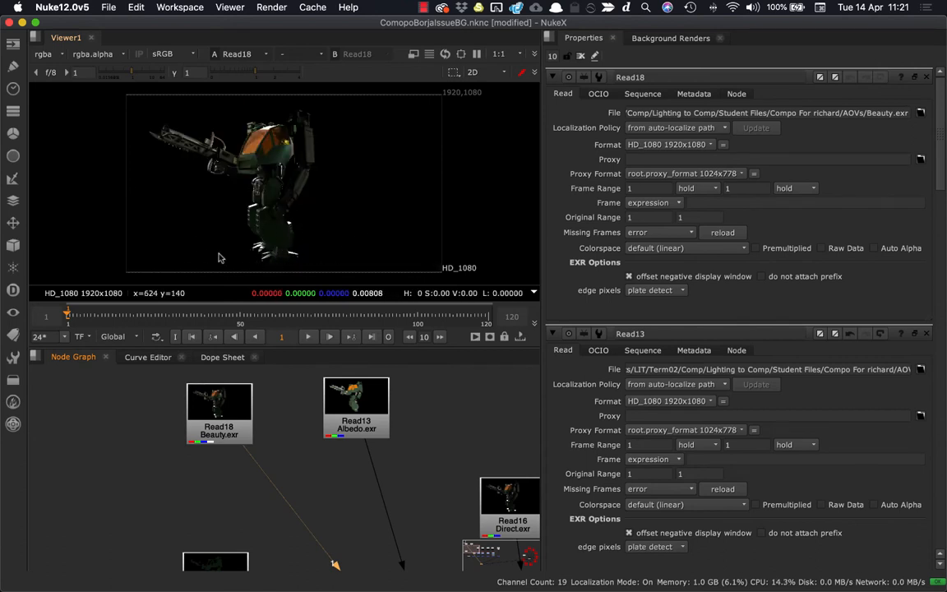
{"action": "mouse_move", "coordinate": [272, 254]}
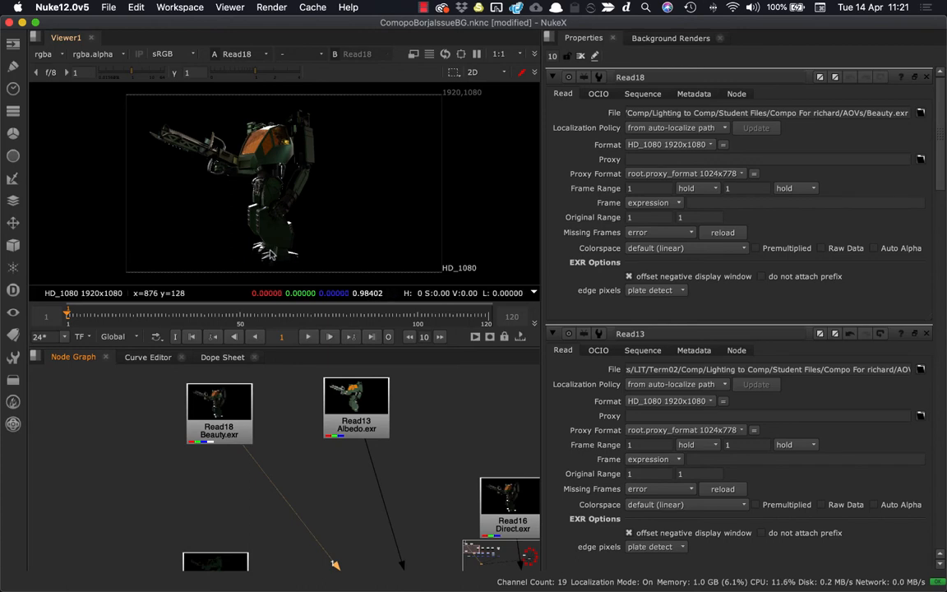
{"action": "mouse_move", "coordinate": [260, 253]}
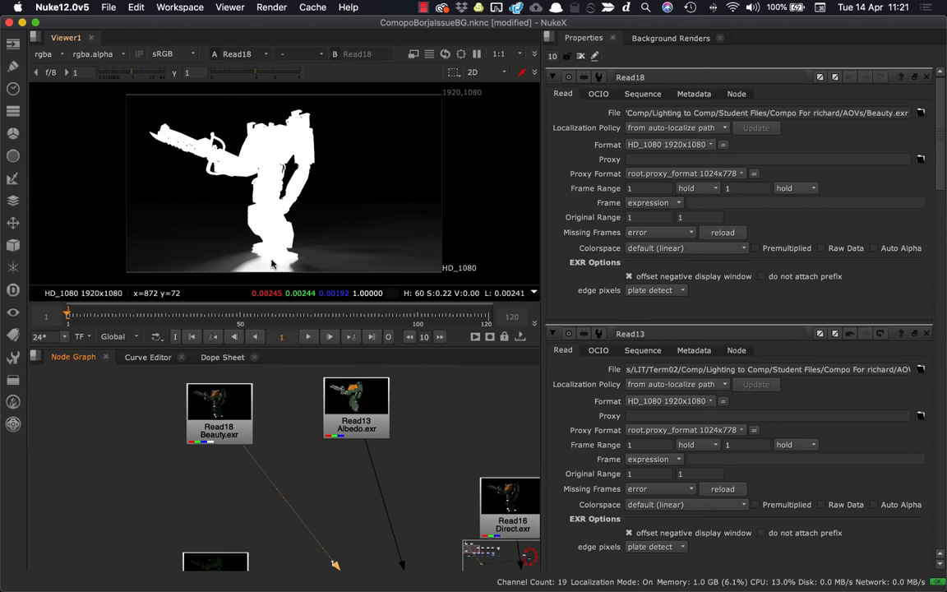
{"action": "mouse_move", "coordinate": [304, 257]}
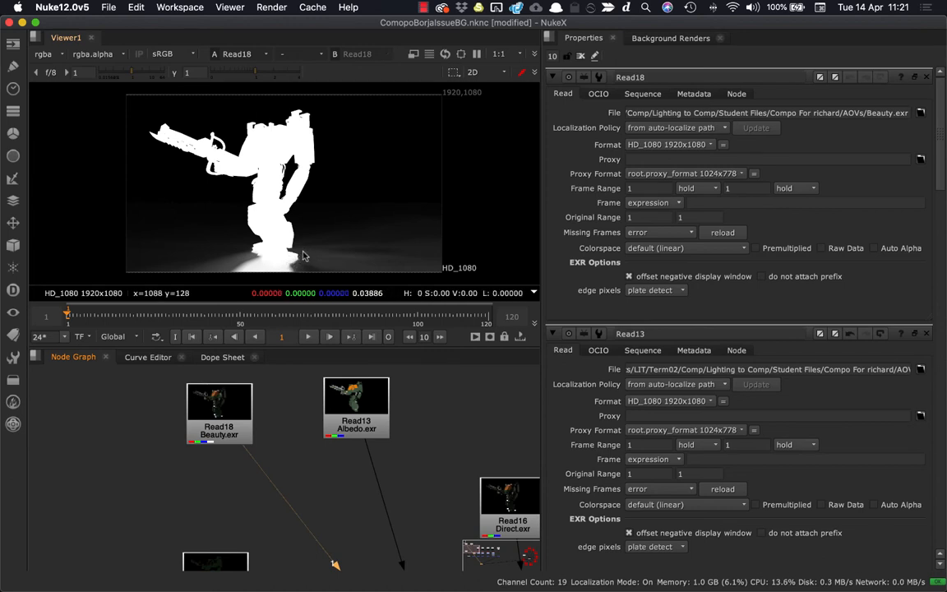
{"action": "mouse_move", "coordinate": [271, 263]}
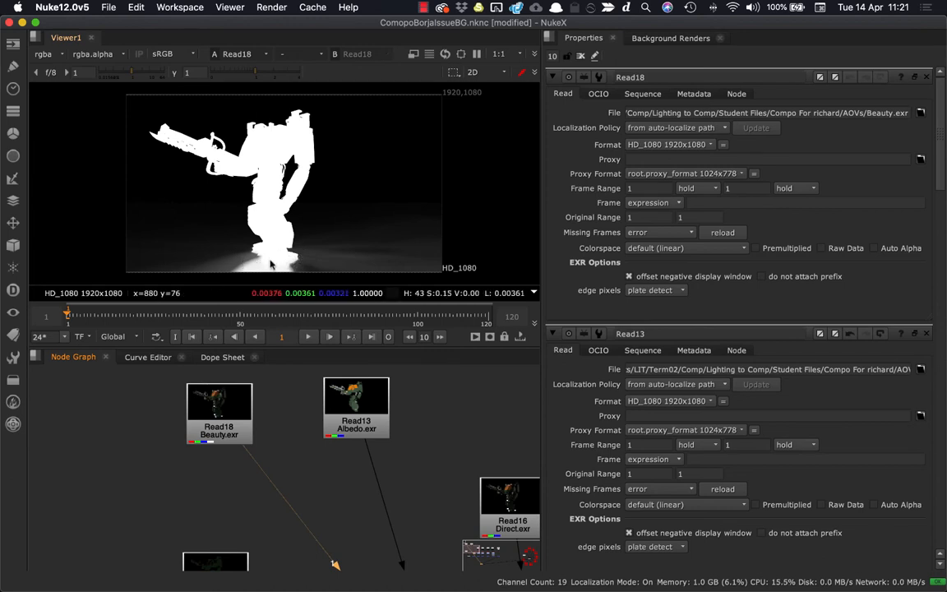
{"action": "mouse_move", "coordinate": [276, 263]}
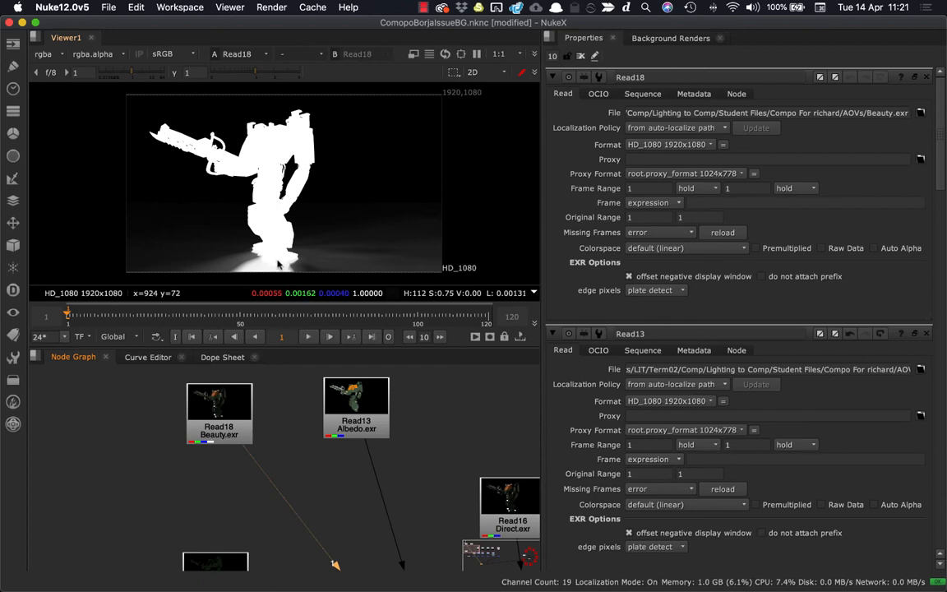
{"action": "mouse_move", "coordinate": [283, 261]}
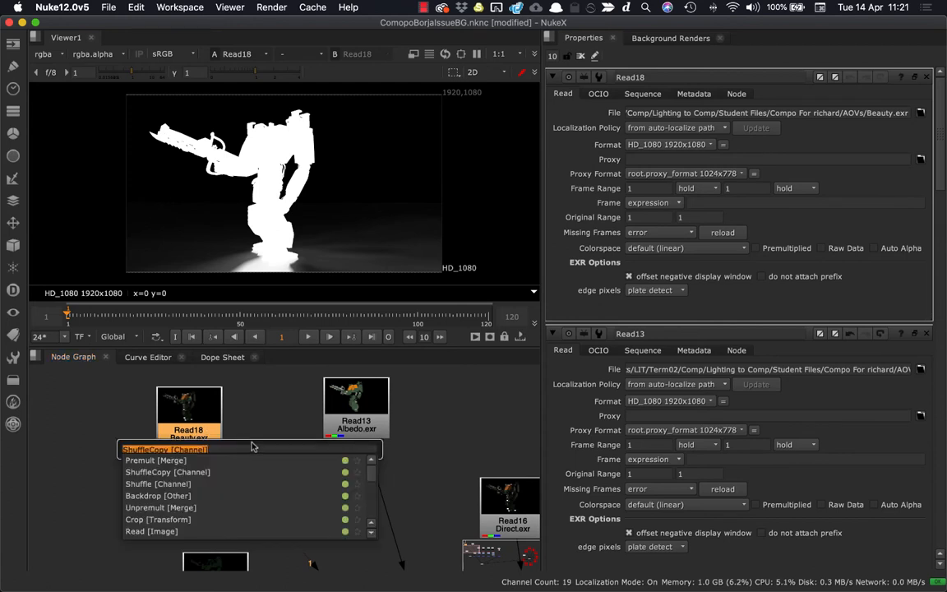
- Create a ShuffleCopy node joining the Beauty.exr and Albedo.exr reads
{"action": "left_click", "coordinate": [165, 449]}
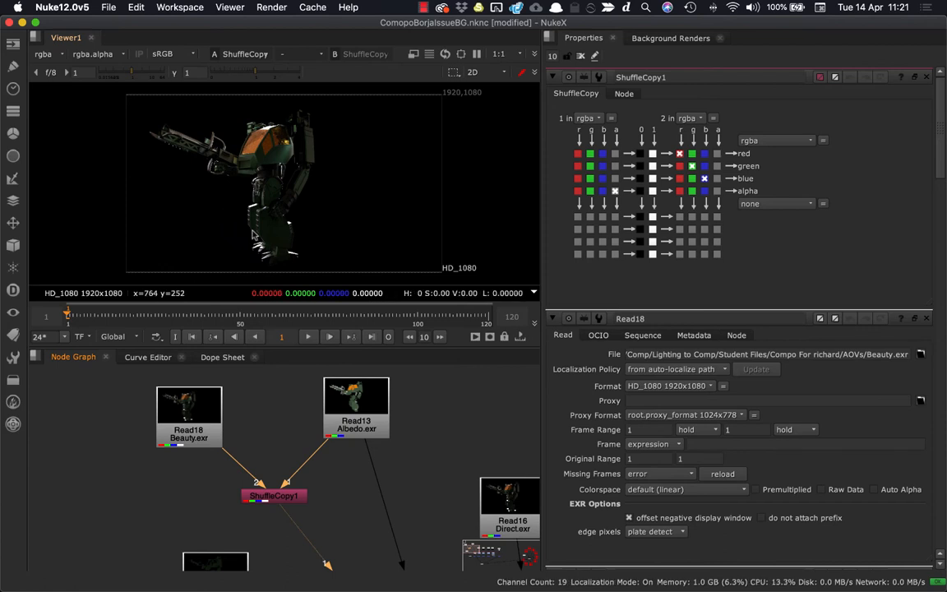
{"action": "mouse_move", "coordinate": [313, 401]}
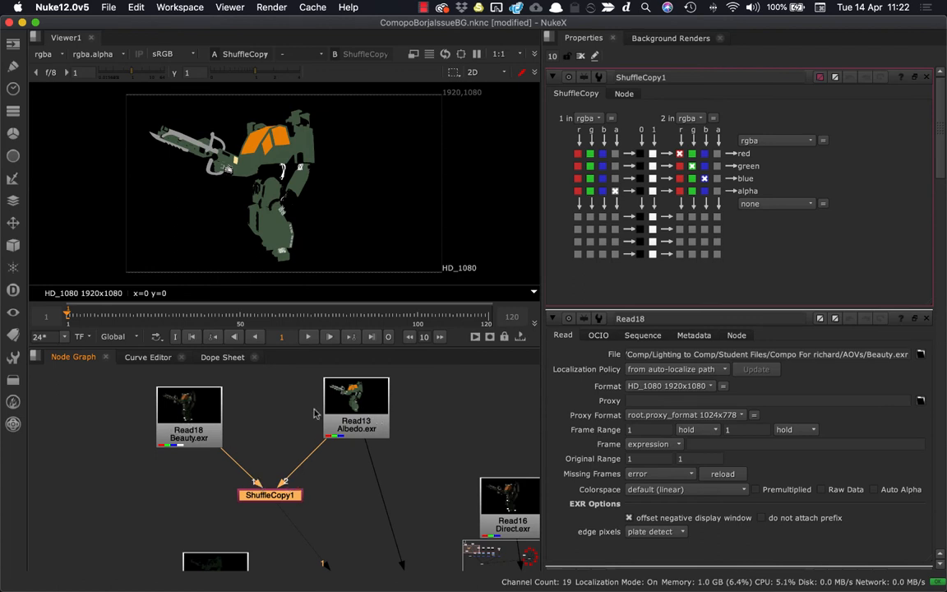
{"action": "mouse_move", "coordinate": [277, 237]}
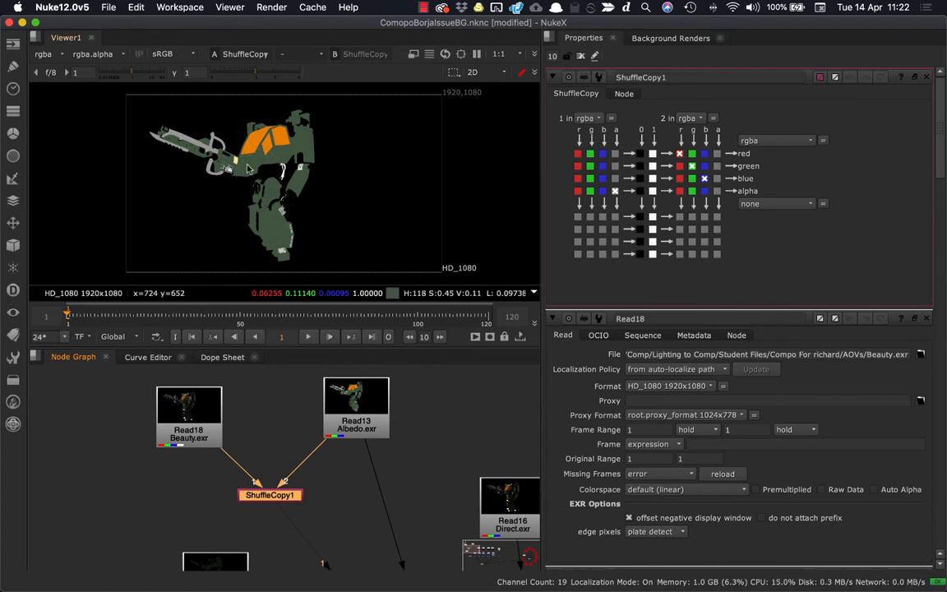
{"action": "mouse_move", "coordinate": [286, 510]}
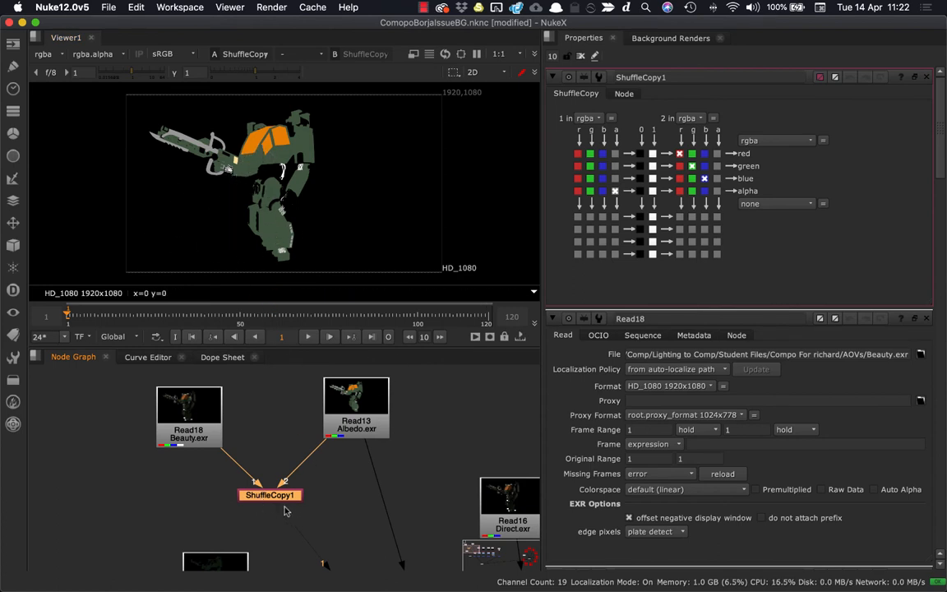
{"action": "mouse_move", "coordinate": [507, 247]}
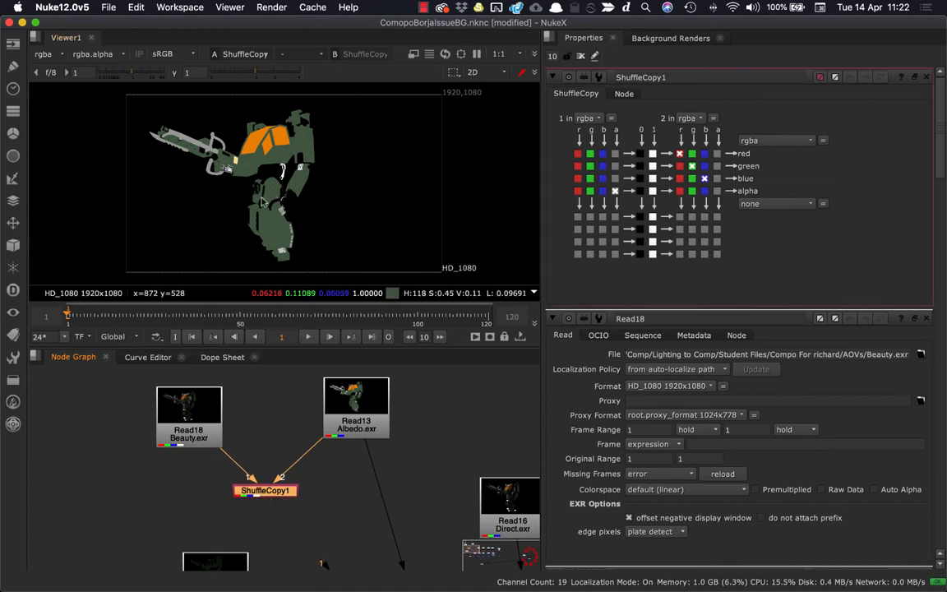
{"action": "mouse_move", "coordinate": [260, 205]}
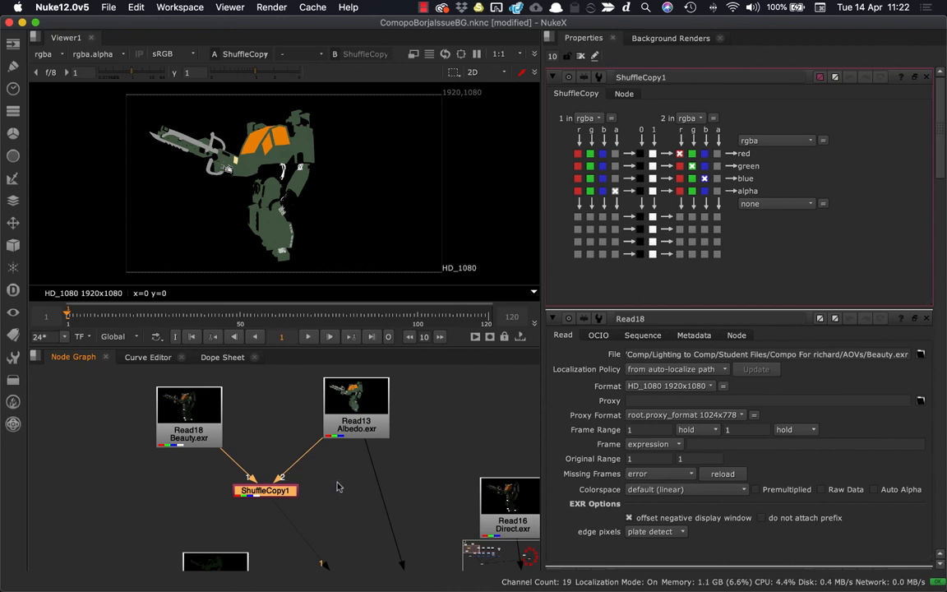
{"action": "mouse_move", "coordinate": [363, 478]}
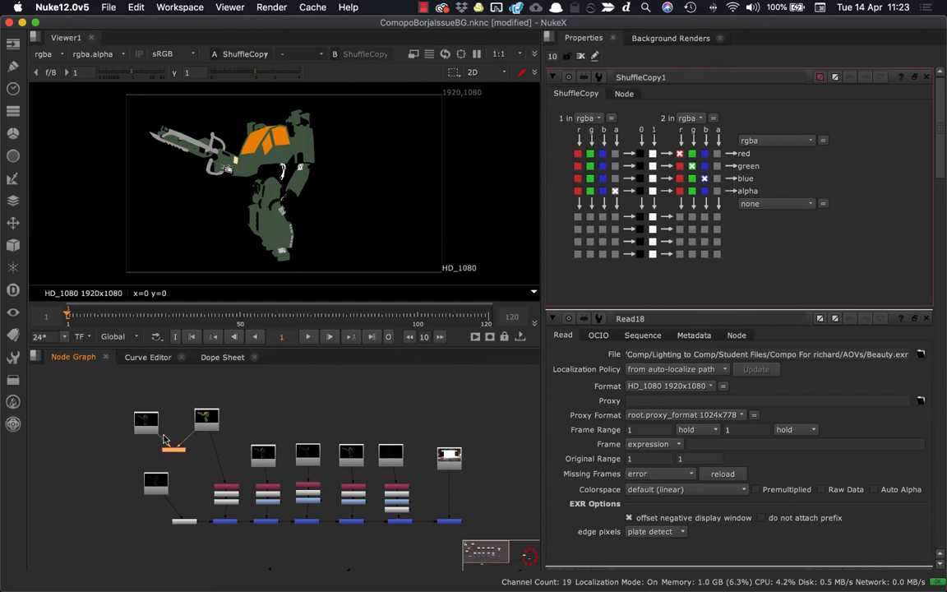
{"action": "mouse_move", "coordinate": [247, 436]}
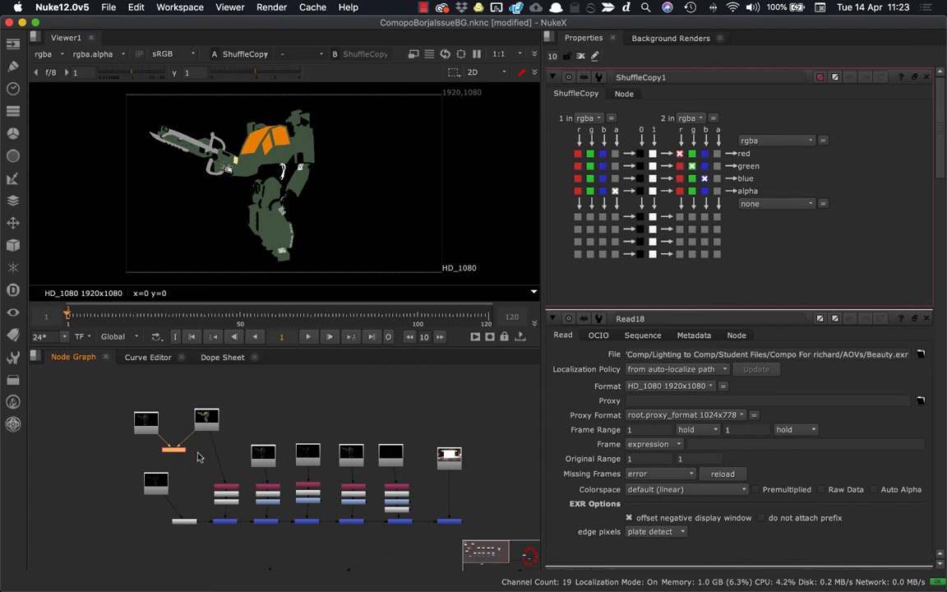
{"action": "mouse_move", "coordinate": [202, 454]}
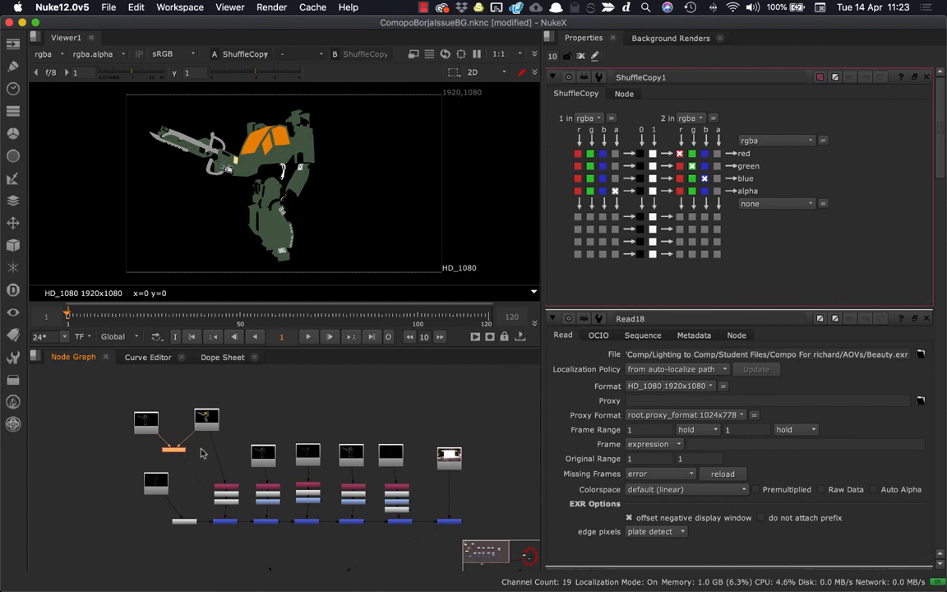